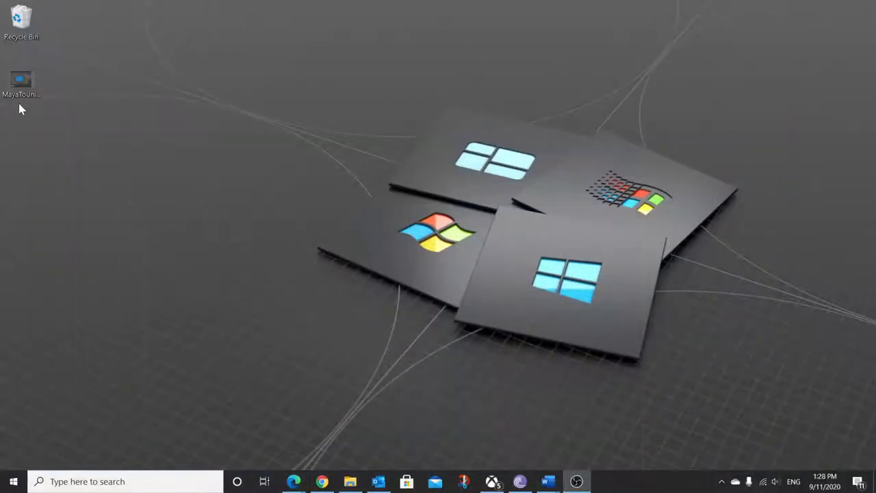
Review the original video's properties, including resolution and bitrate, then open HandBrake's downloads page.
{"action": "right_click", "coordinate": [21, 79]}
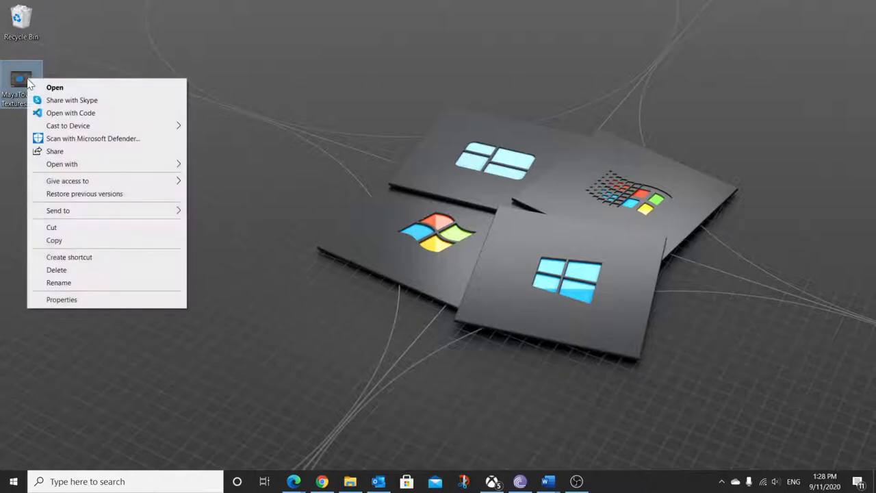
{"action": "left_click", "coordinate": [62, 299]}
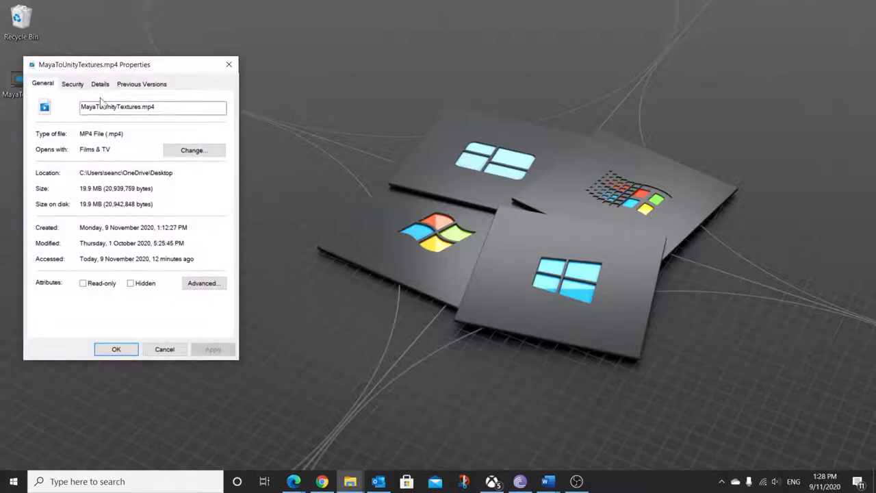
{"action": "left_click", "coordinate": [100, 83]}
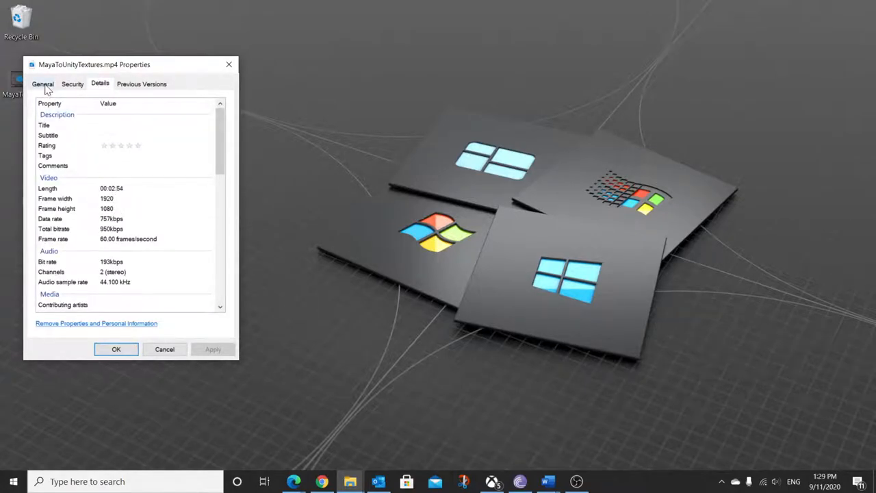
{"action": "left_click", "coordinate": [42, 84]}
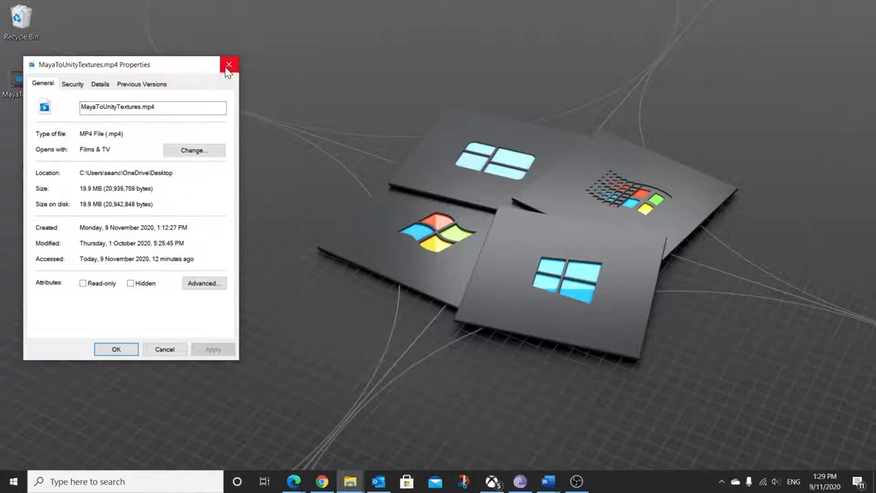
{"action": "left_click", "coordinate": [229, 65]}
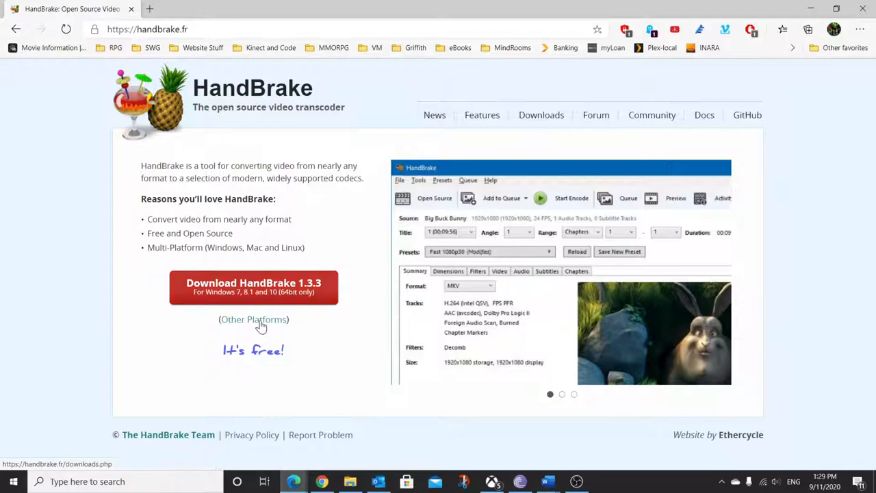
{"action": "left_click", "coordinate": [254, 319]}
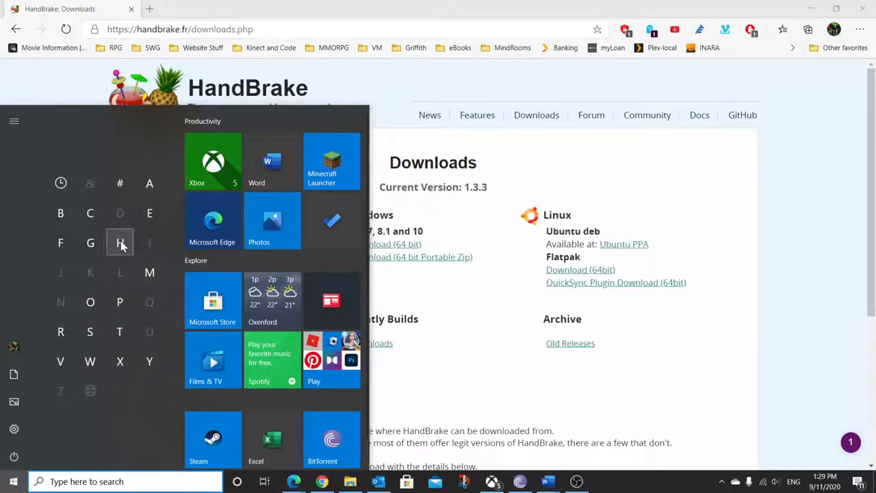
Launch HandBrake from the Start menu's H section and load the MayaToUnityTextures video.
{"action": "left_click", "coordinate": [120, 243]}
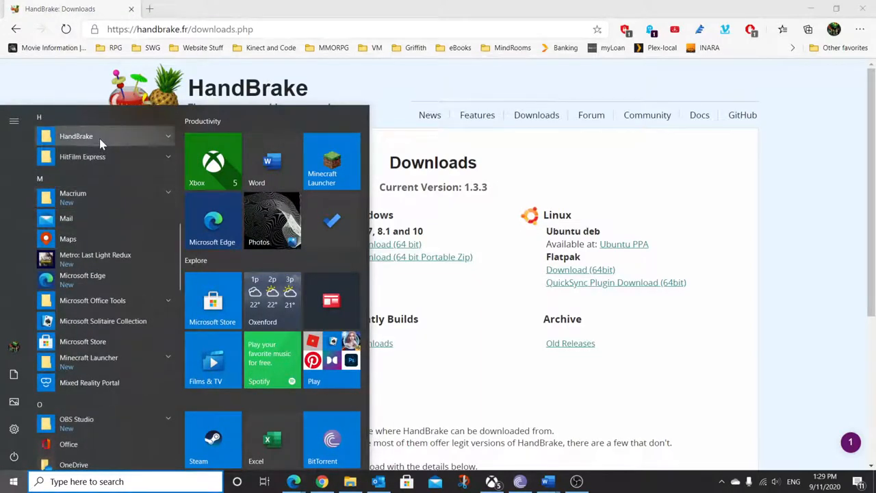
{"action": "left_click", "coordinate": [13, 482]}
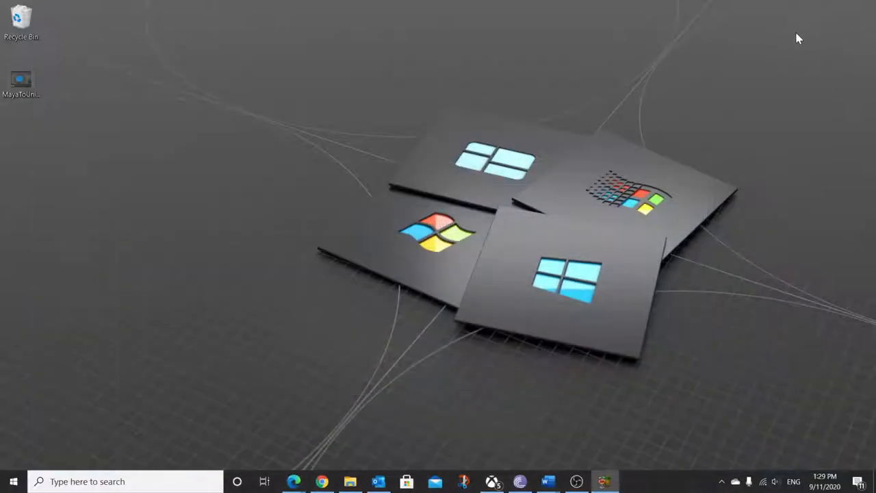
{"action": "left_click", "coordinate": [604, 481]}
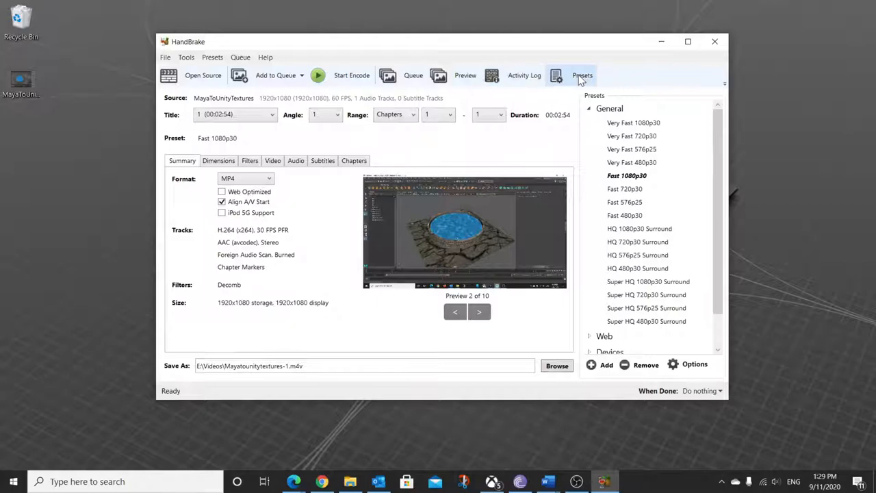
Apply the Very Fast 720p30 preset from the presets list.
{"action": "left_click", "coordinate": [583, 75]}
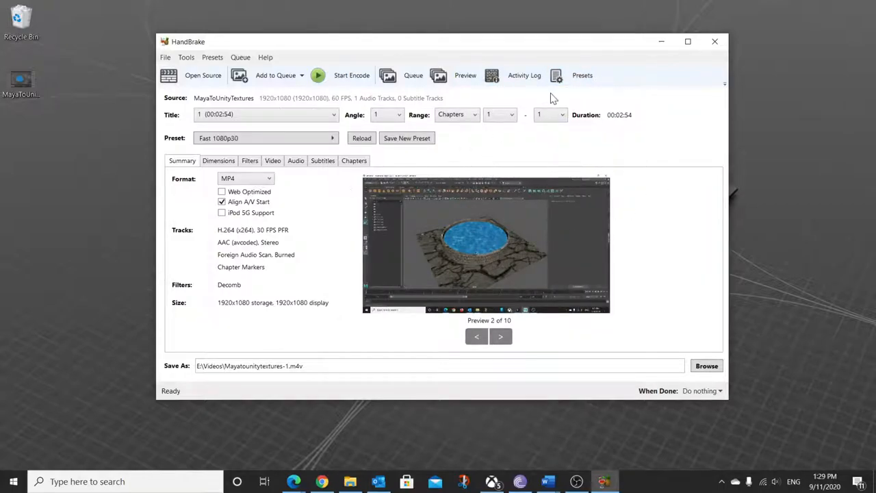
{"action": "left_click", "coordinate": [582, 75]}
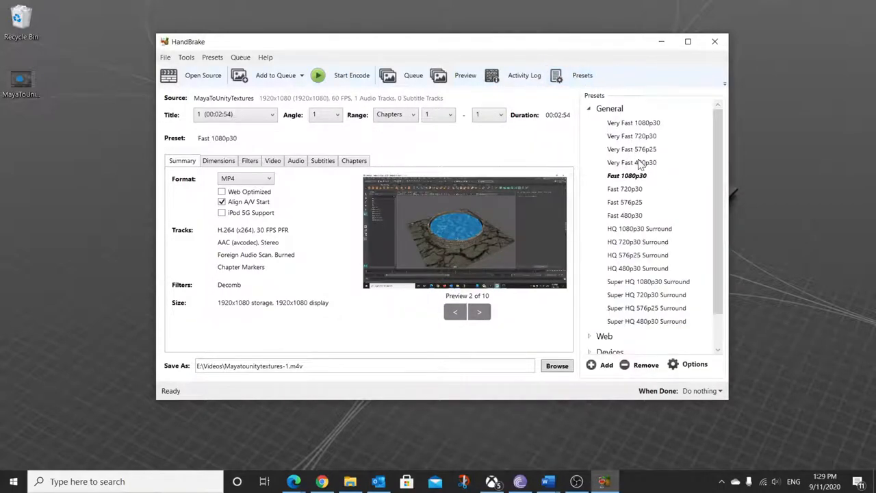
{"action": "left_click", "coordinate": [632, 135]}
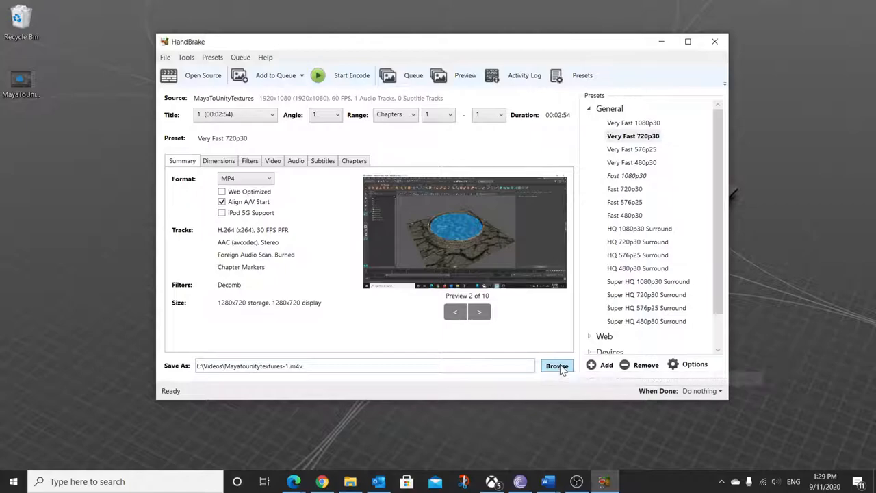
Save the output as Mayatounitytextures_shrunk.mp4 on the Desktop.
{"action": "left_click", "coordinate": [556, 366]}
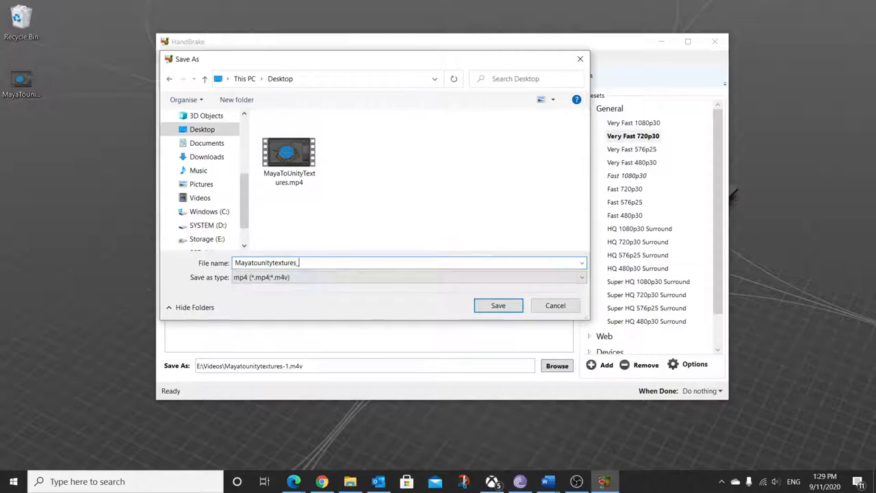
{"action": "type", "text": "shrunk"}
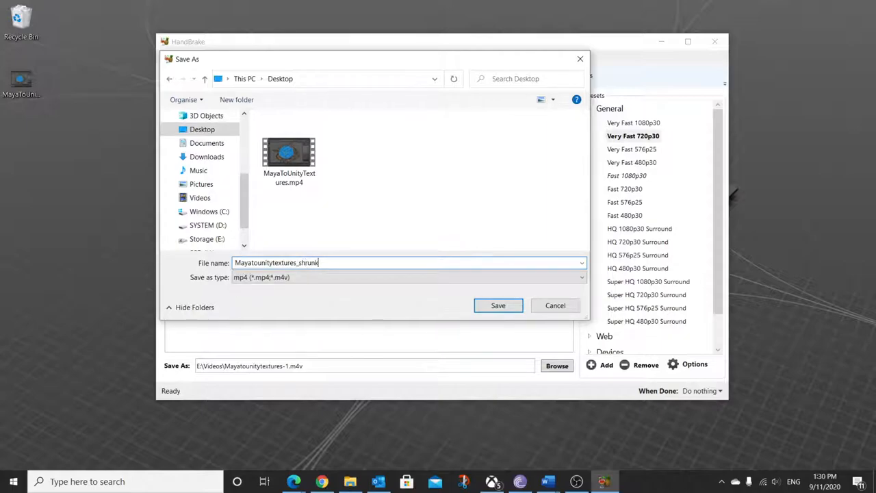
{"action": "type", "text": ".mp4"}
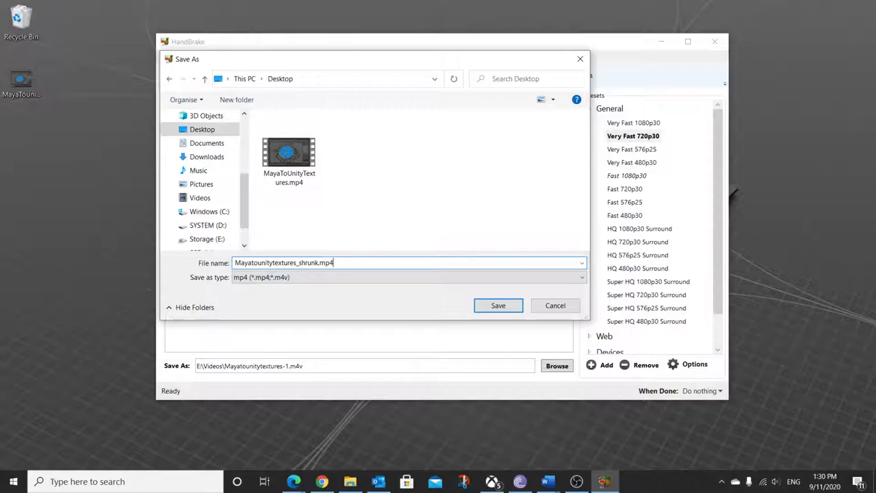
{"action": "left_click", "coordinate": [498, 305]}
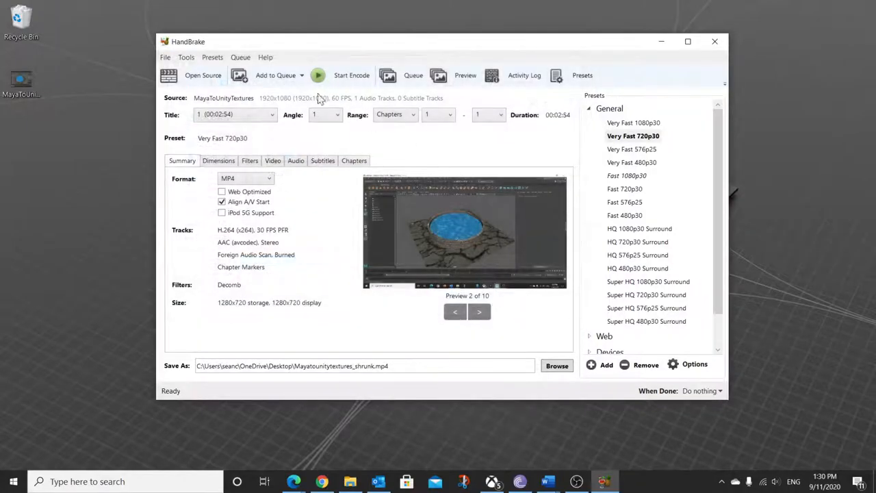
Add the Very Fast 720p30 job to the queue and start encoding.
{"action": "left_click", "coordinate": [275, 75]}
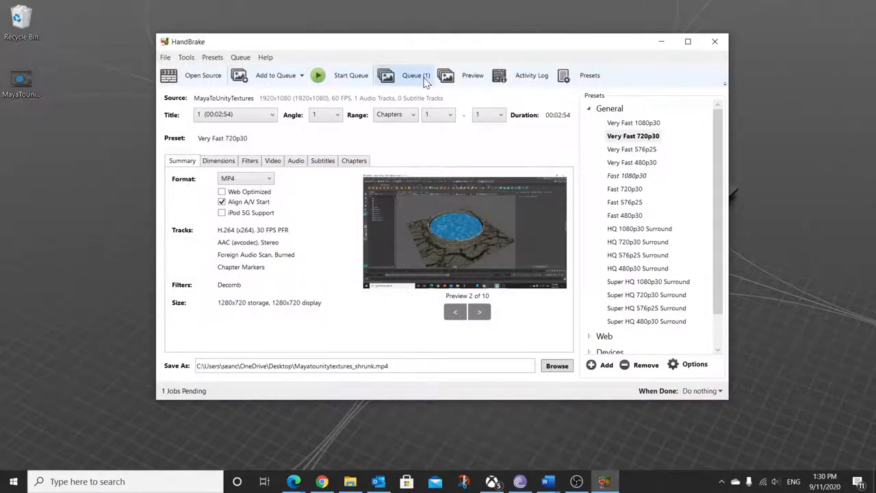
{"action": "left_click", "coordinate": [350, 75]}
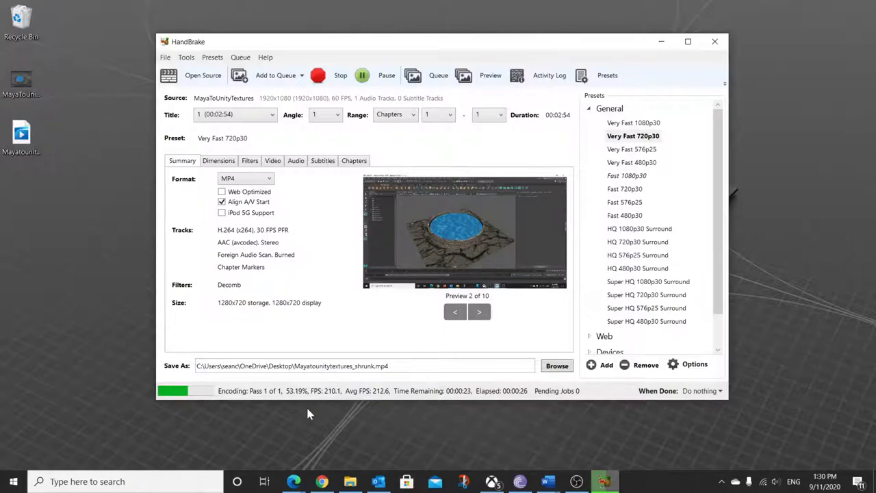
{"action": "mouse_move", "coordinate": [322, 306]}
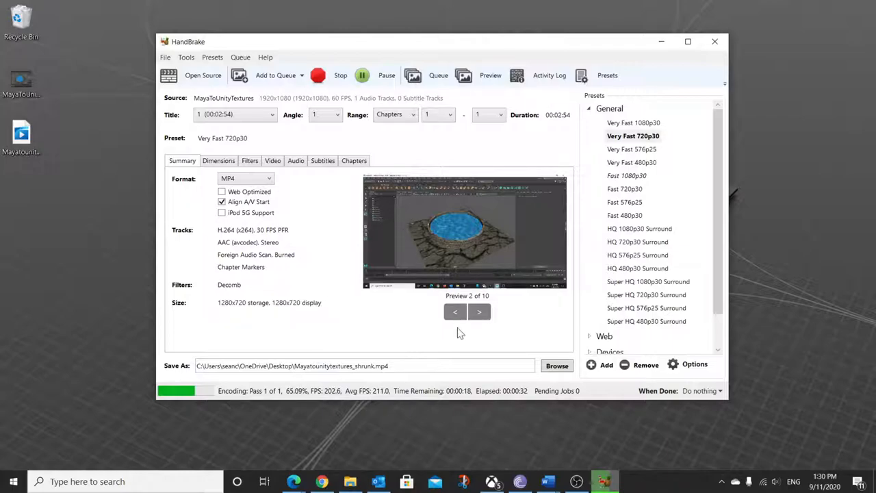
{"action": "mouse_move", "coordinate": [527, 400]}
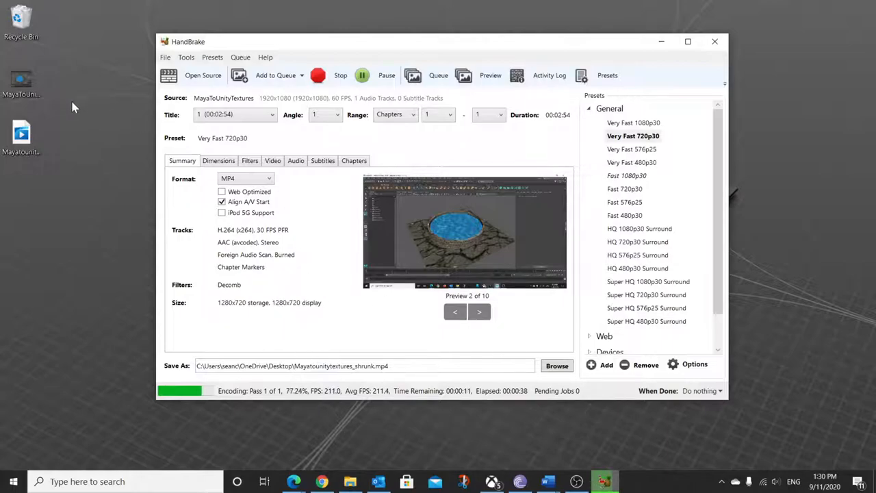
{"action": "mouse_move", "coordinate": [121, 146]}
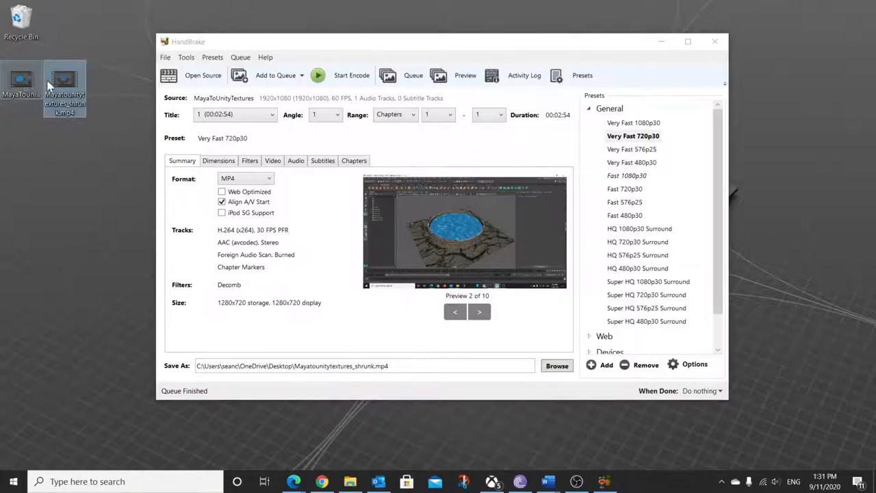
{"action": "mouse_move", "coordinate": [65, 89]}
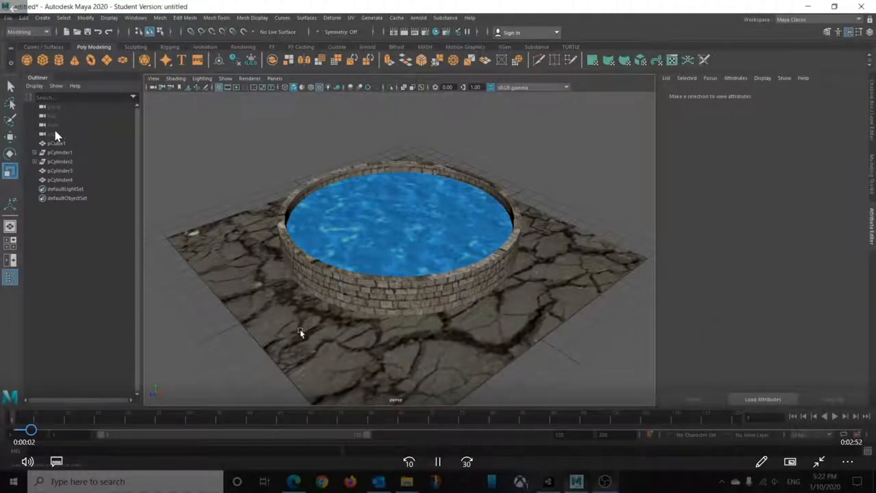
Play the shrunk video in Films & TV, then close the player.
{"action": "left_click", "coordinate": [56, 143]}
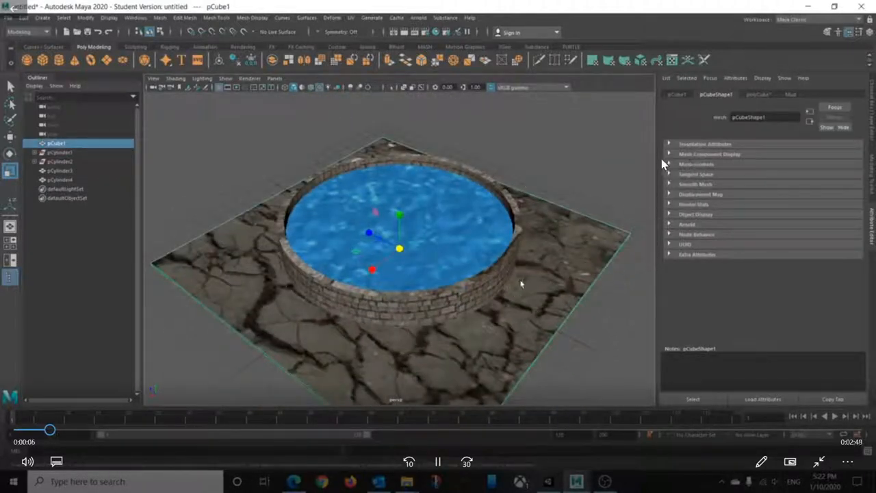
{"action": "left_click", "coordinate": [59, 170]}
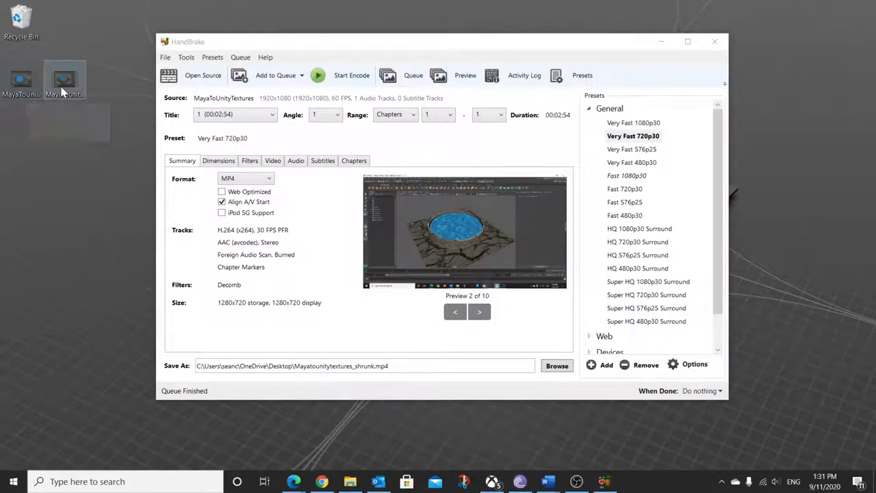
{"action": "mouse_move", "coordinate": [64, 78]}
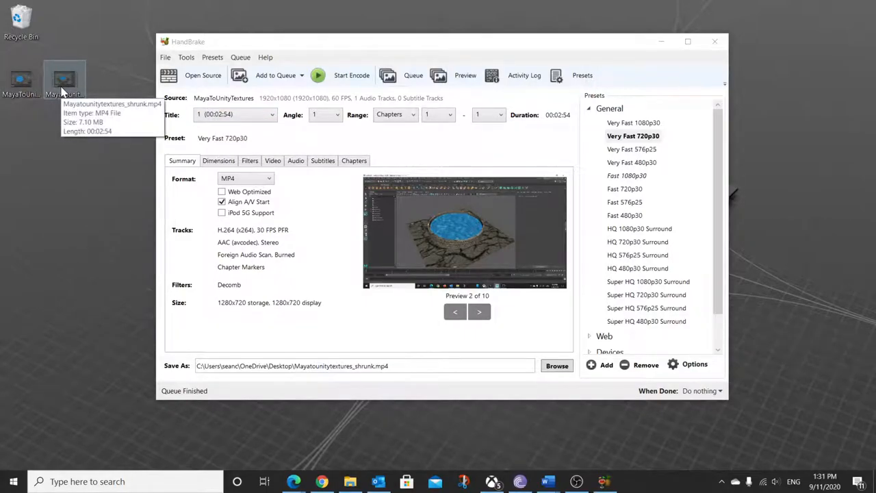